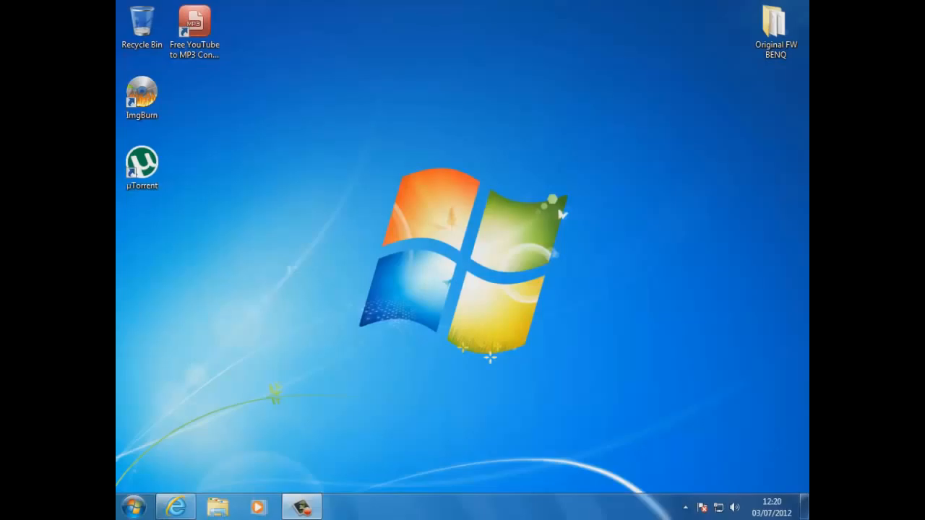
{"action": "mouse_move", "coordinate": [314, 122]}
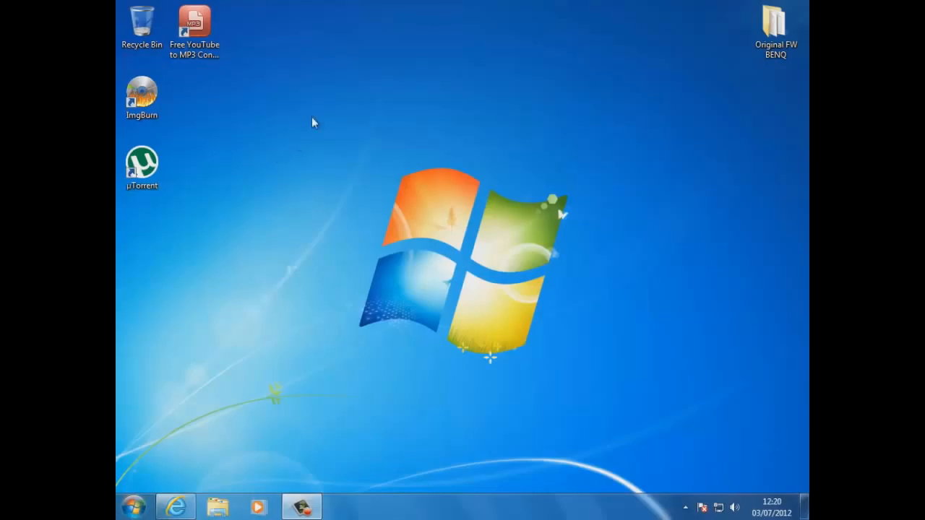
{"action": "mouse_move", "coordinate": [341, 108]}
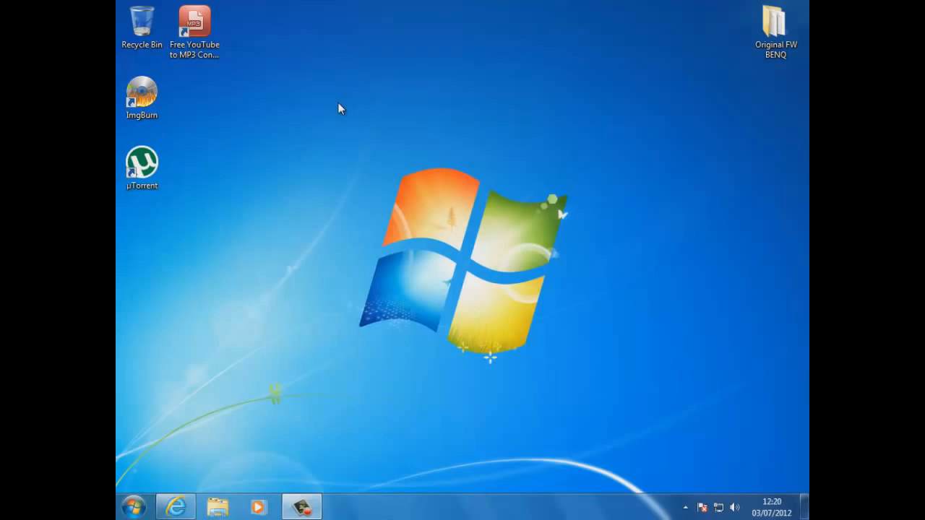
{"action": "mouse_move", "coordinate": [335, 148]}
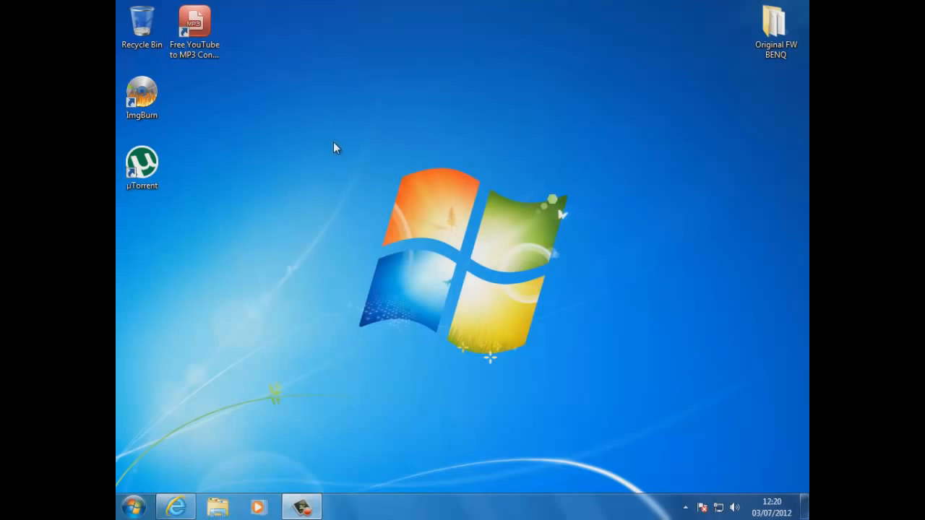
{"action": "mouse_move", "coordinate": [339, 121]}
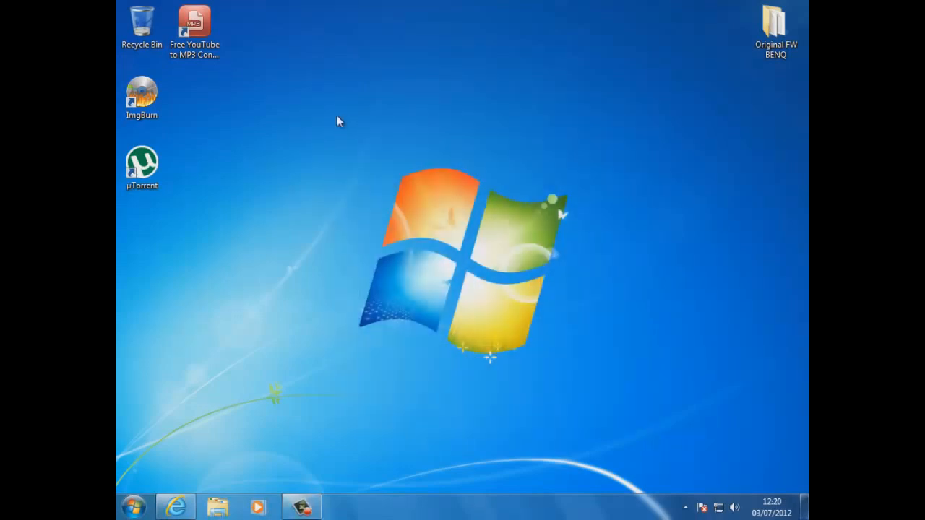
{"action": "mouse_move", "coordinate": [316, 40]}
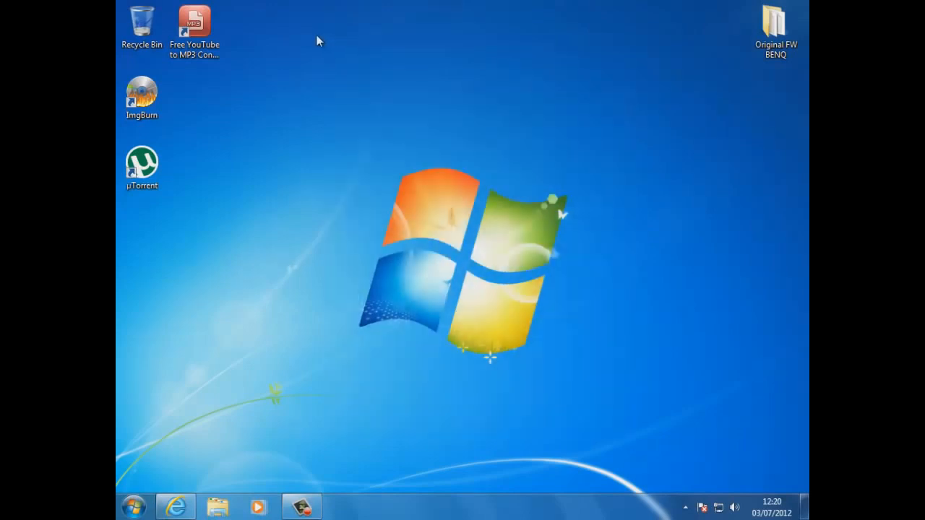
{"action": "mouse_move", "coordinate": [176, 506]}
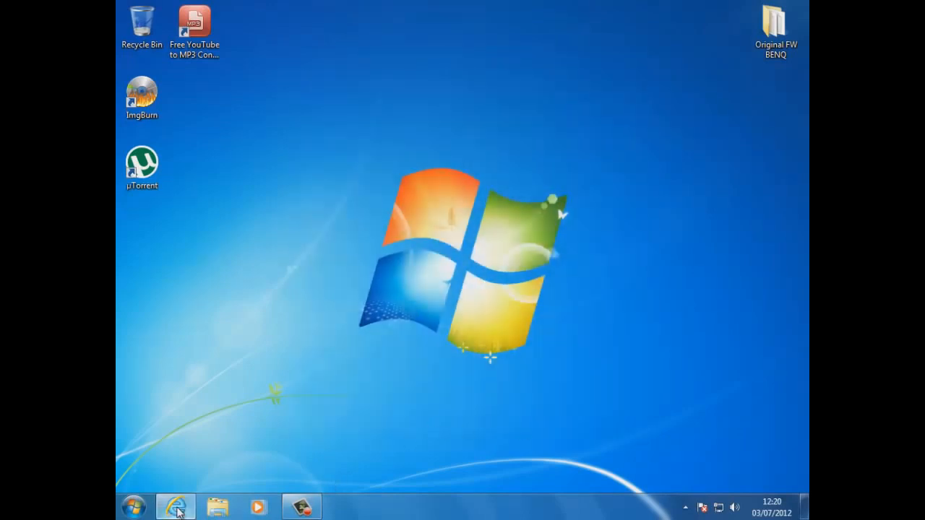
{"action": "mouse_move", "coordinate": [176, 506]}
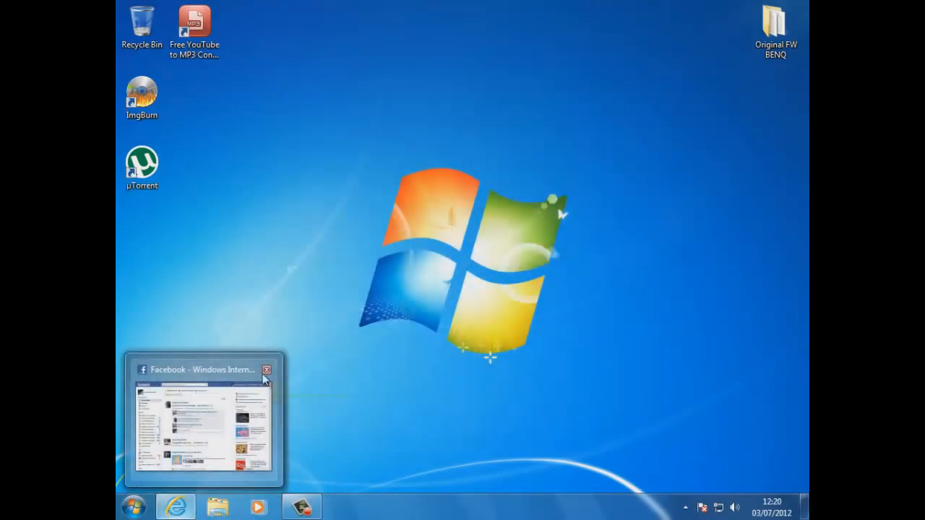
Close the Internet Explorer window showing Facebook, leaving a clear desktop.
{"action": "left_click", "coordinate": [266, 370]}
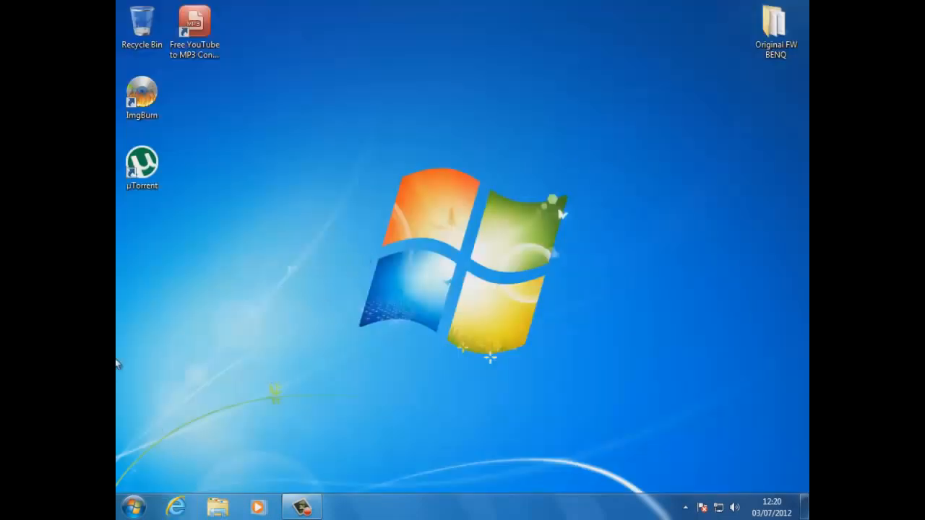
{"action": "mouse_move", "coordinate": [340, 237]}
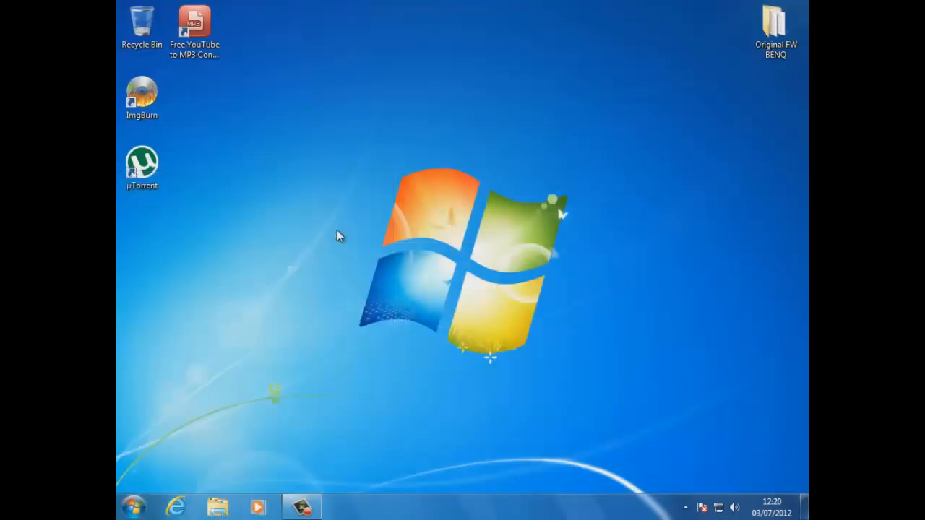
Move the Arcsoft Showbiz 5 Cracker folder from Downloads onto the desktop and close Explorer.
{"action": "left_click", "coordinate": [217, 506]}
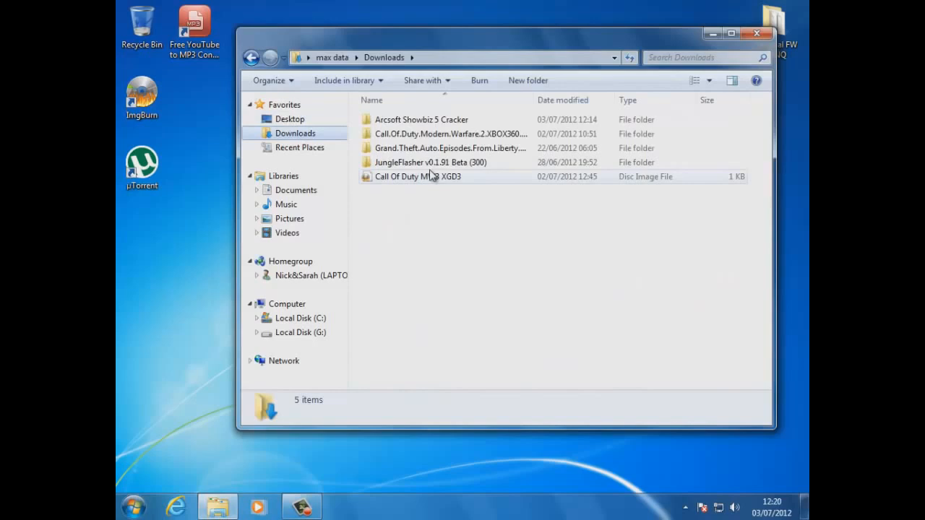
{"action": "left_click", "coordinate": [422, 118]}
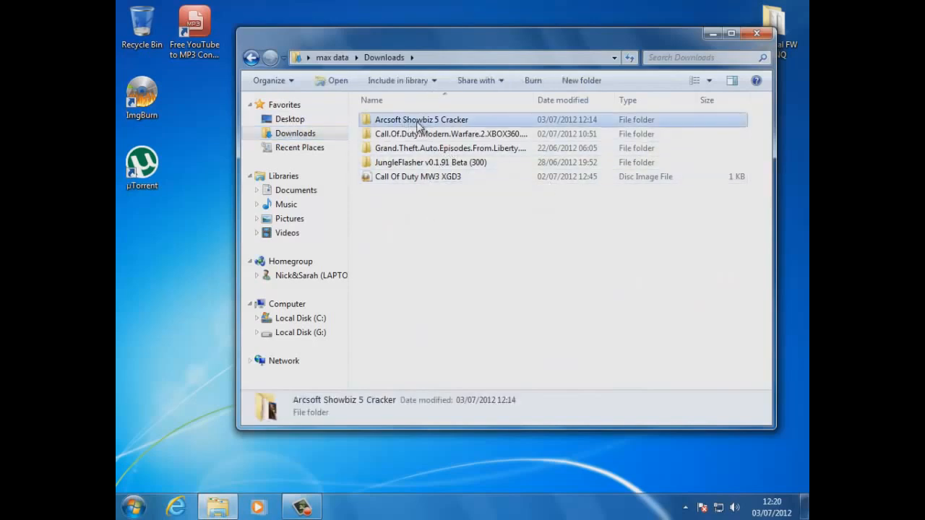
{"action": "left_click_drag", "start_coordinate": [422, 118], "coordinate": [193, 248]}
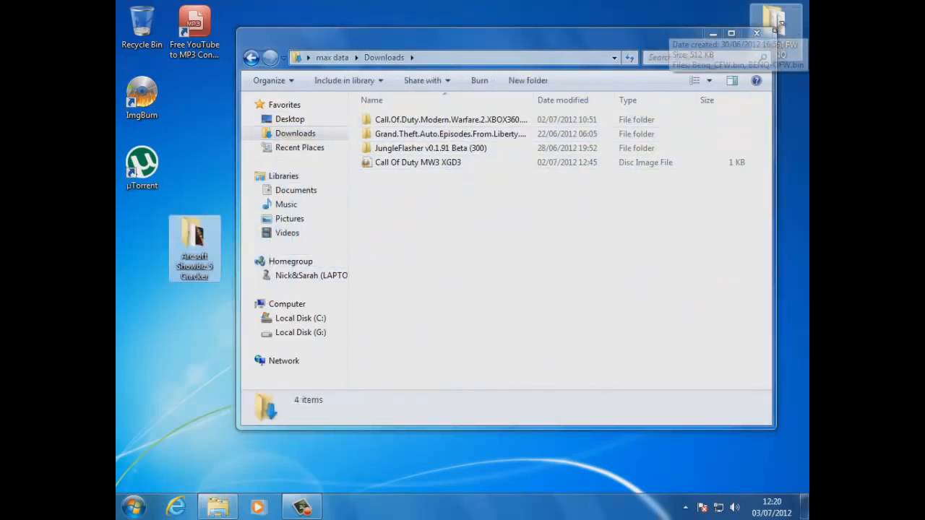
{"action": "left_click", "coordinate": [757, 33]}
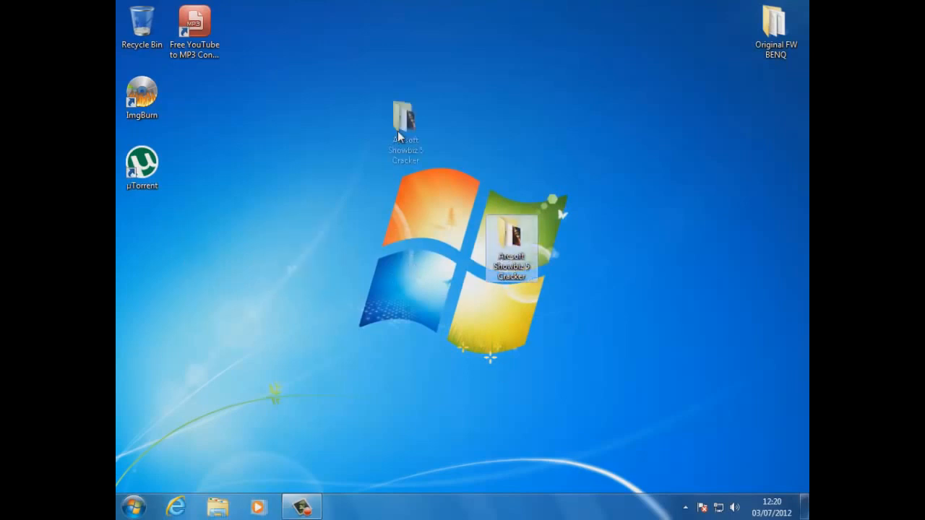
{"action": "left_click_drag", "start_coordinate": [511, 257], "coordinate": [404, 176]}
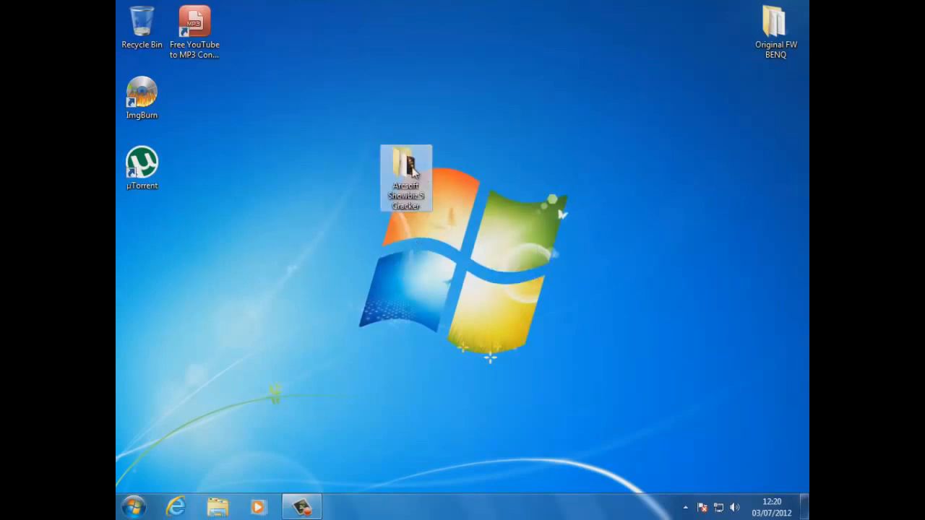
{"action": "mouse_move", "coordinate": [416, 252]}
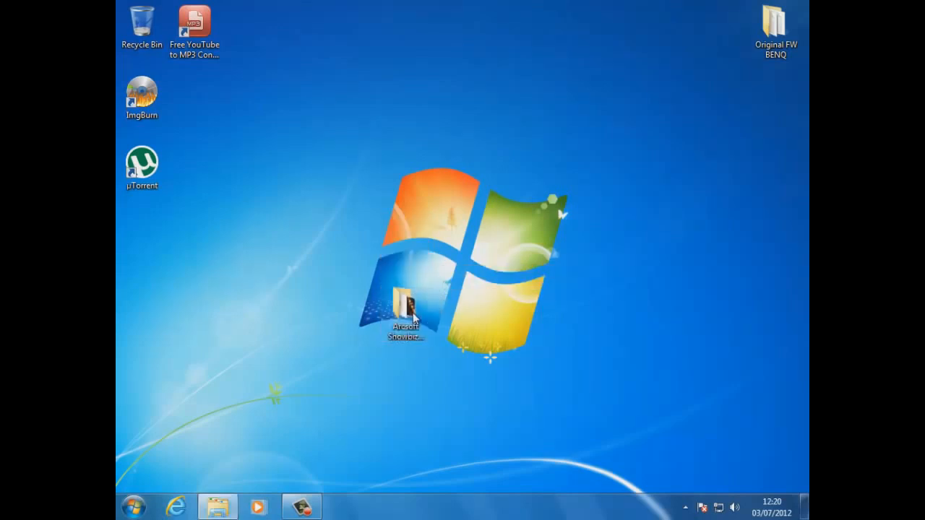
Open the Arcsoft Showbiz 5 Cracker folder and select the Arcsoft Showbiz 5.exe installer.
{"action": "double_click", "coordinate": [404, 299]}
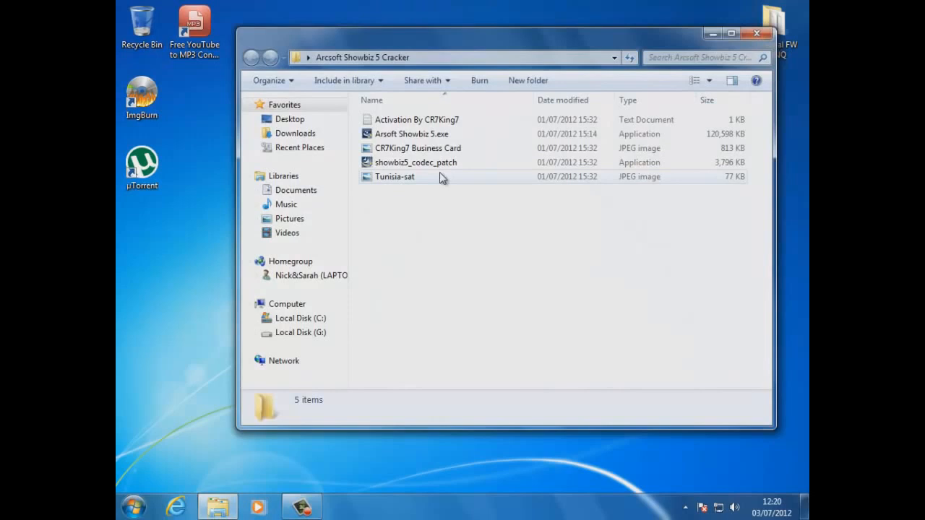
{"action": "mouse_move", "coordinate": [393, 136]}
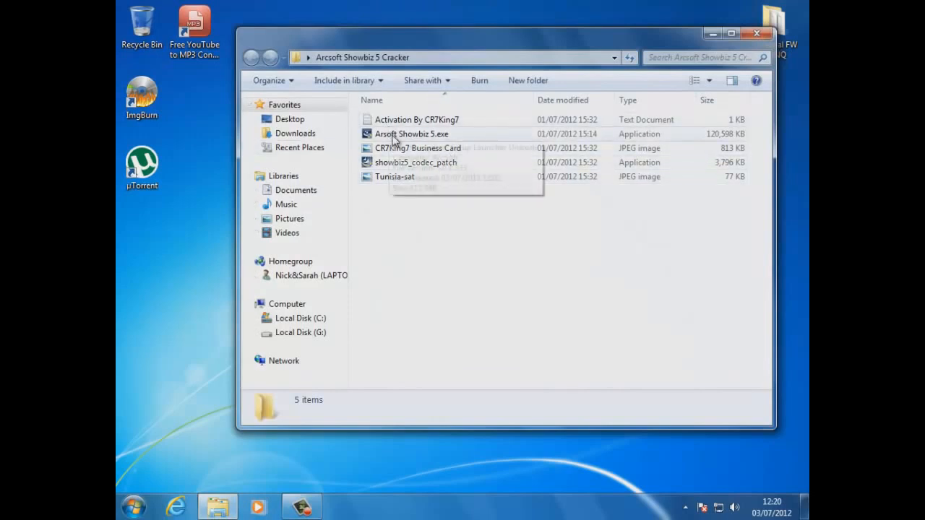
{"action": "left_click", "coordinate": [412, 133]}
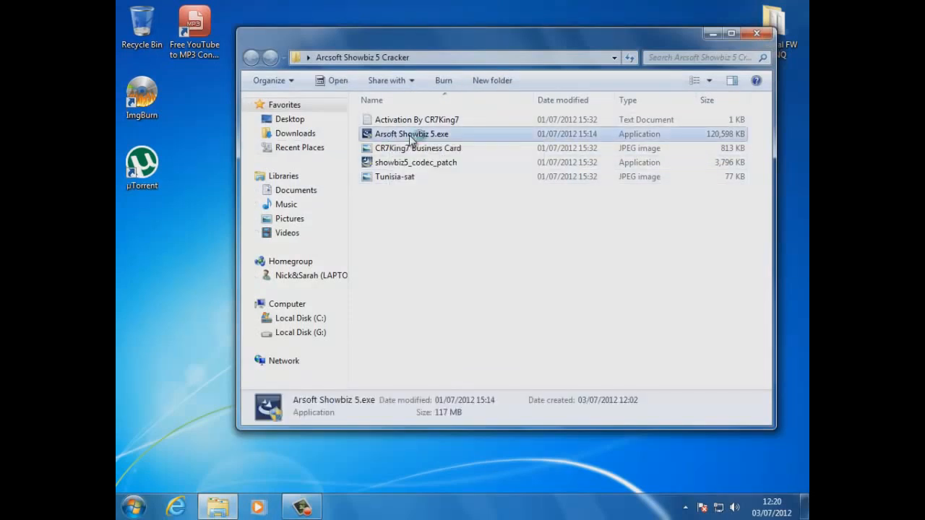
{"action": "mouse_move", "coordinate": [486, 192]}
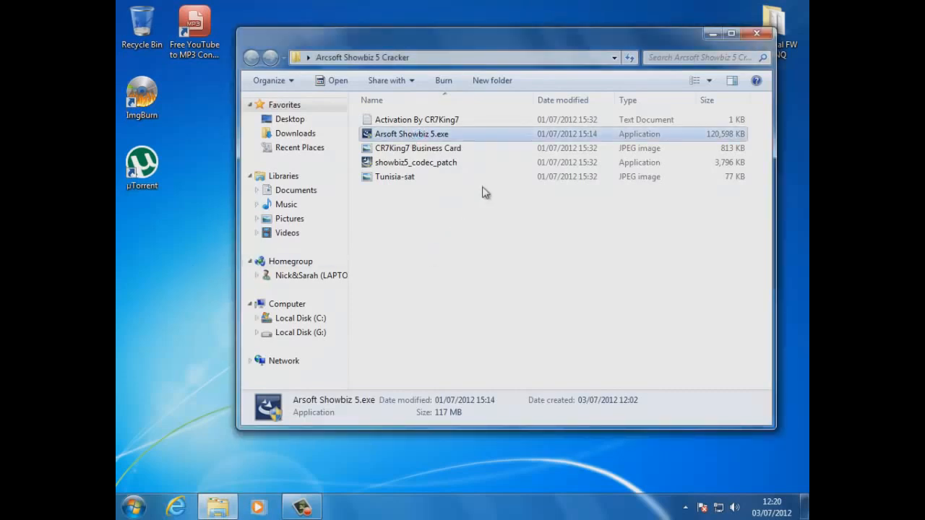
Launch Arcsoft Showbiz 5.exe and accept the Welcome, default Destination Location and Program Folder pages.
{"action": "double_click", "coordinate": [410, 133]}
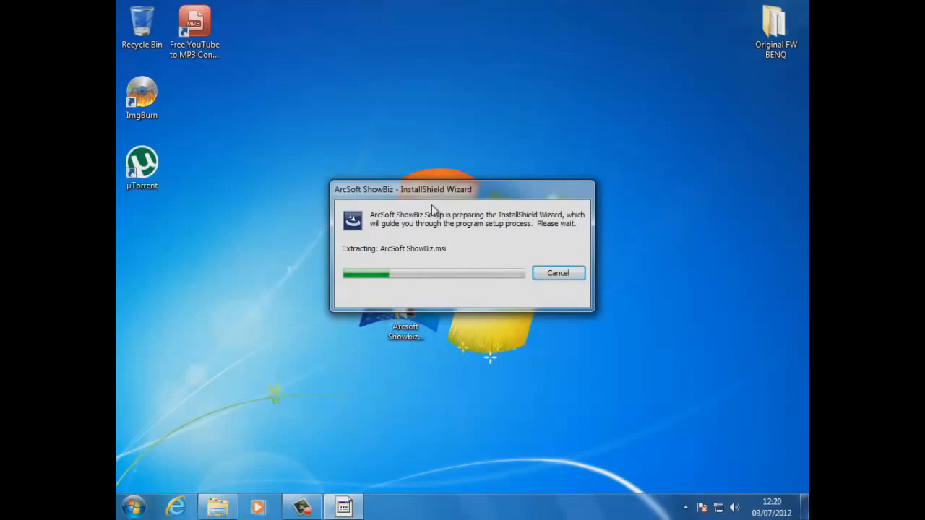
{"action": "mouse_move", "coordinate": [179, 222]}
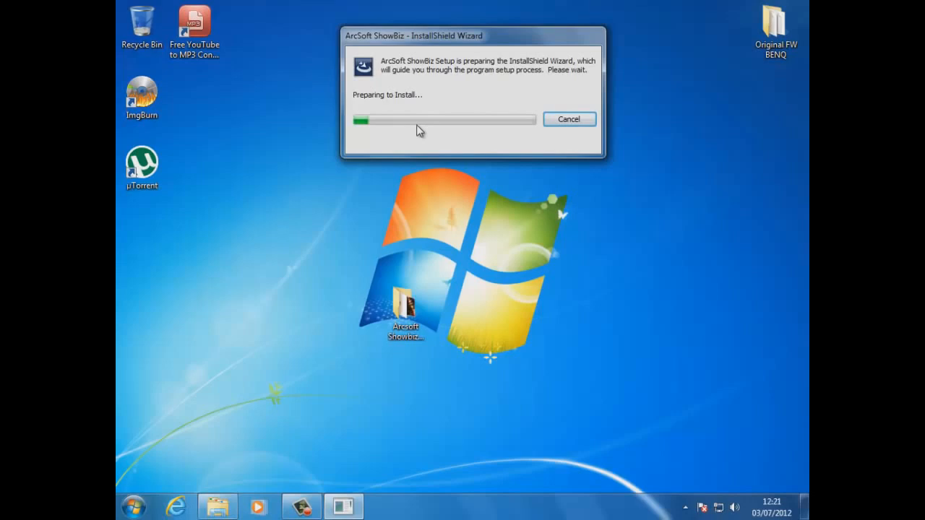
{"action": "left_click", "coordinate": [685, 505]}
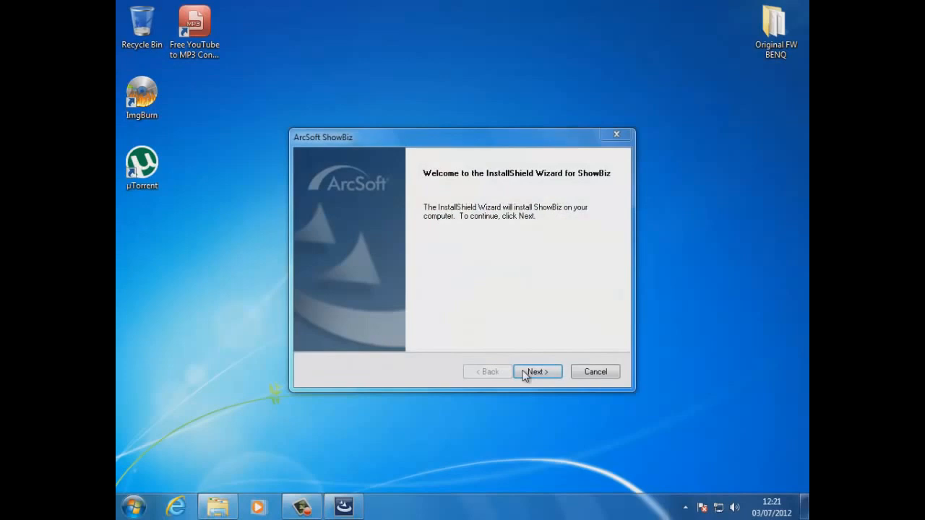
{"action": "left_click", "coordinate": [536, 371]}
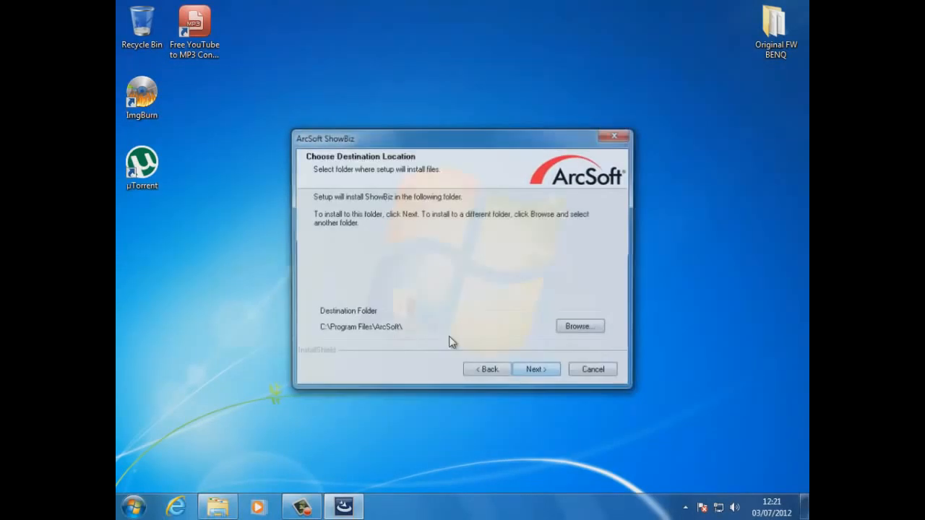
{"action": "left_click", "coordinate": [534, 370]}
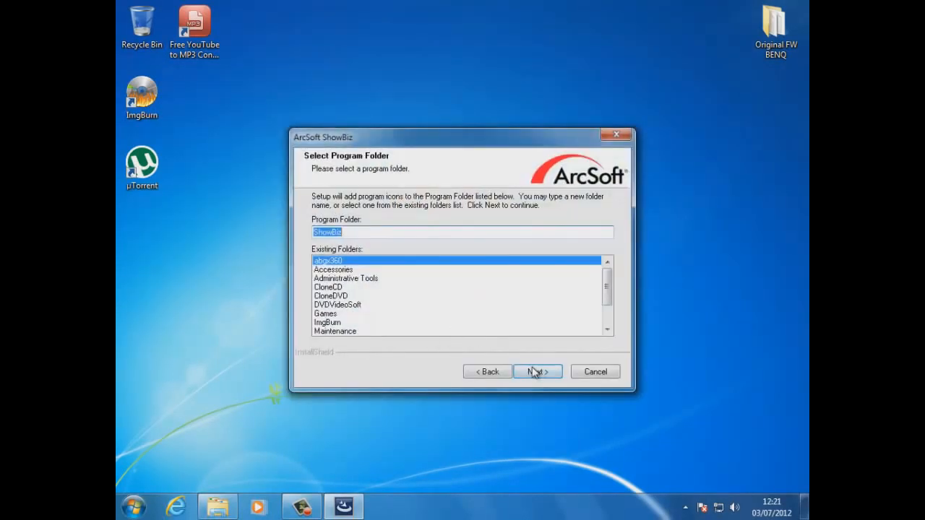
{"action": "left_click", "coordinate": [537, 372]}
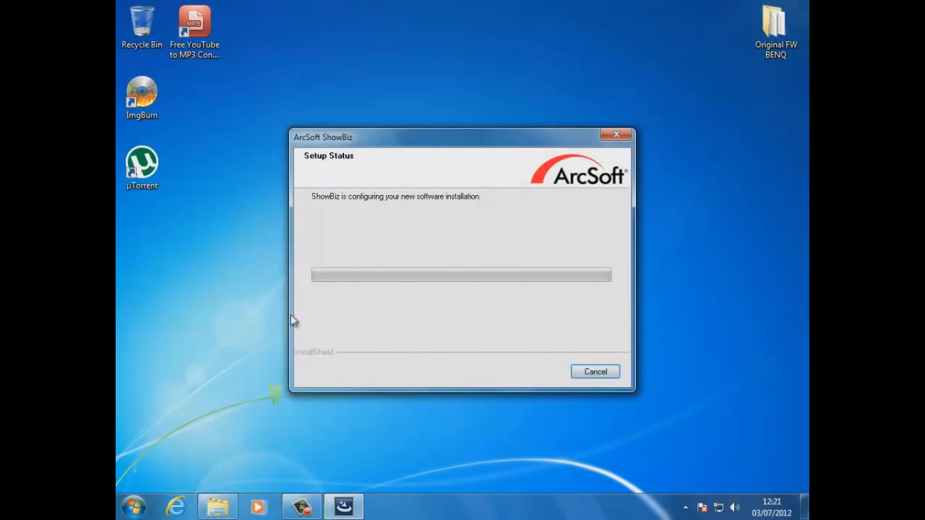
{"action": "mouse_move", "coordinate": [280, 313]}
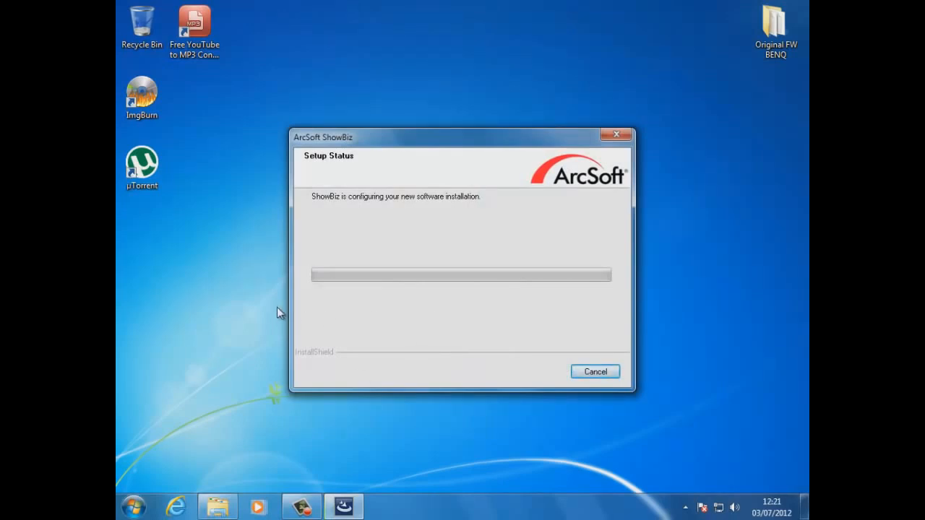
{"action": "mouse_move", "coordinate": [263, 318]}
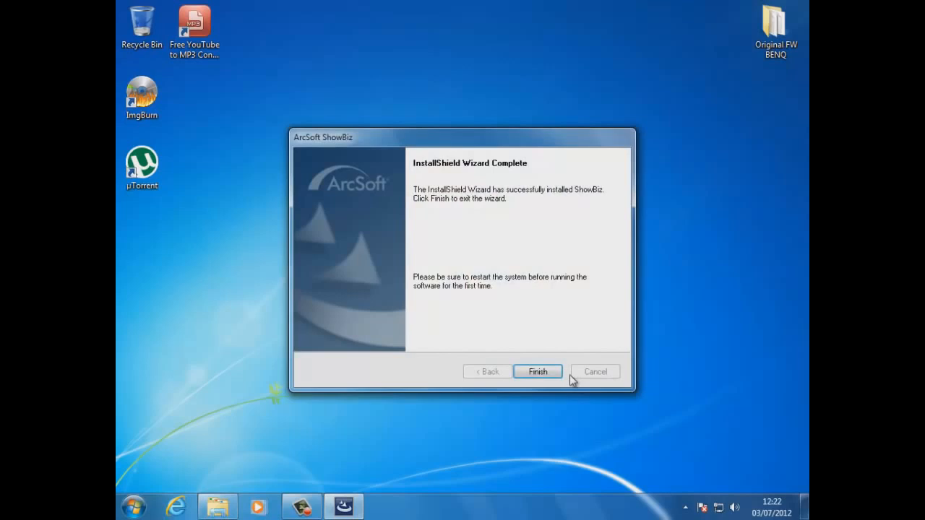
Finish the completed ShowBiz installation and exit the wizard.
{"action": "left_click", "coordinate": [538, 370]}
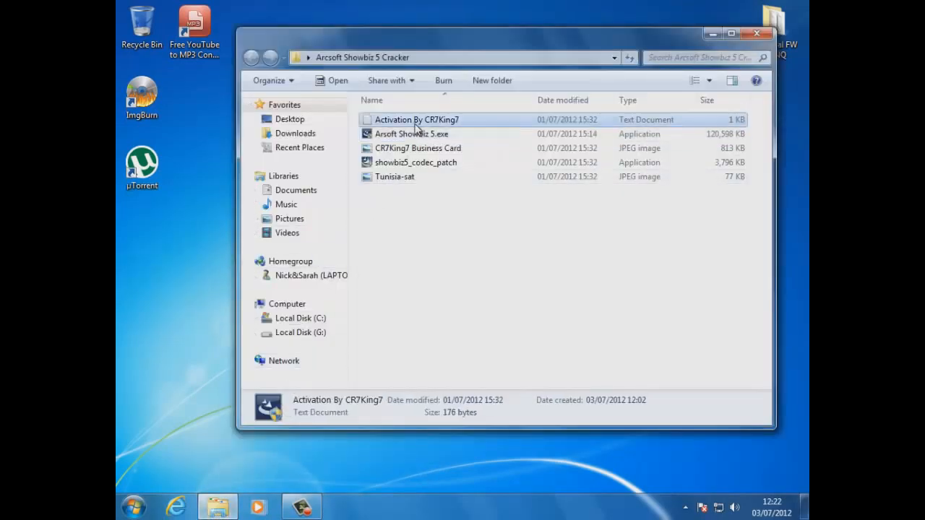
View the 'Activation By CR7King7' notes in Notepad, remove the email, and close without saving.
{"action": "double_click", "coordinate": [416, 119]}
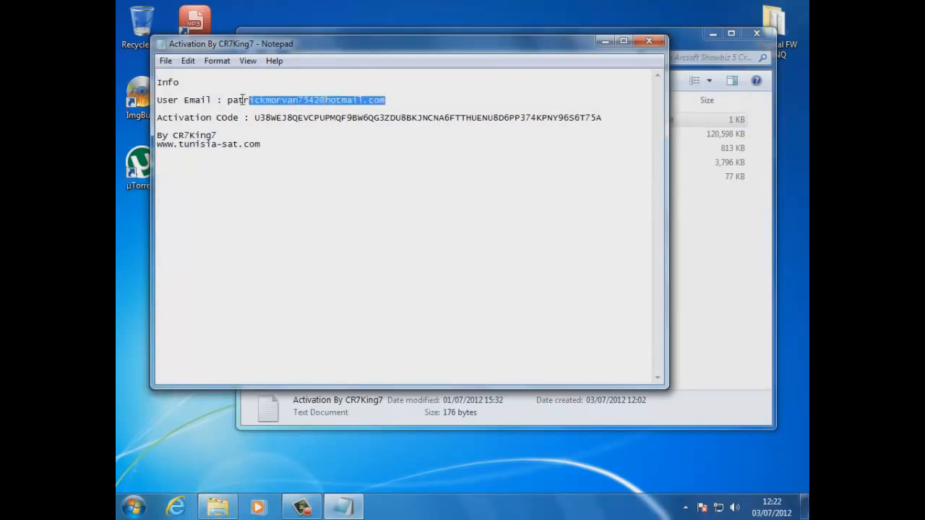
{"action": "key", "text": "Delete"}
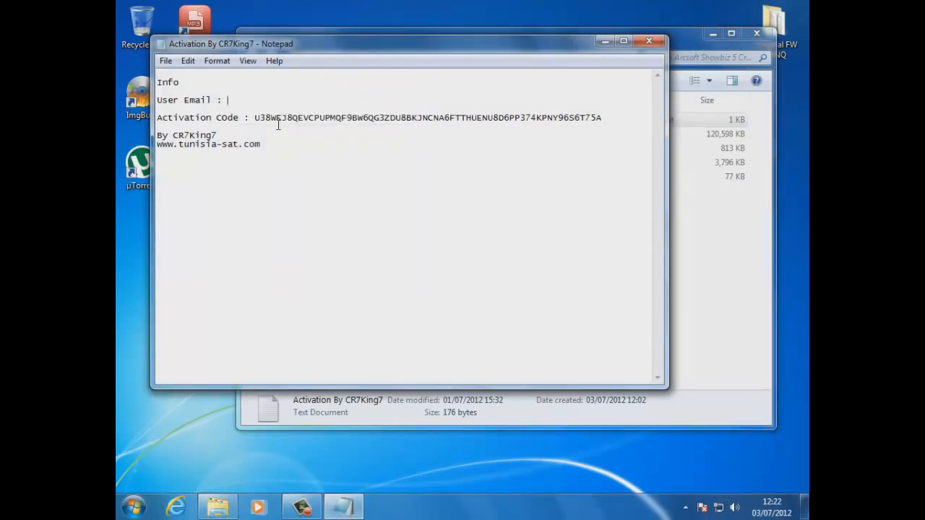
{"action": "left_click", "coordinate": [647, 40]}
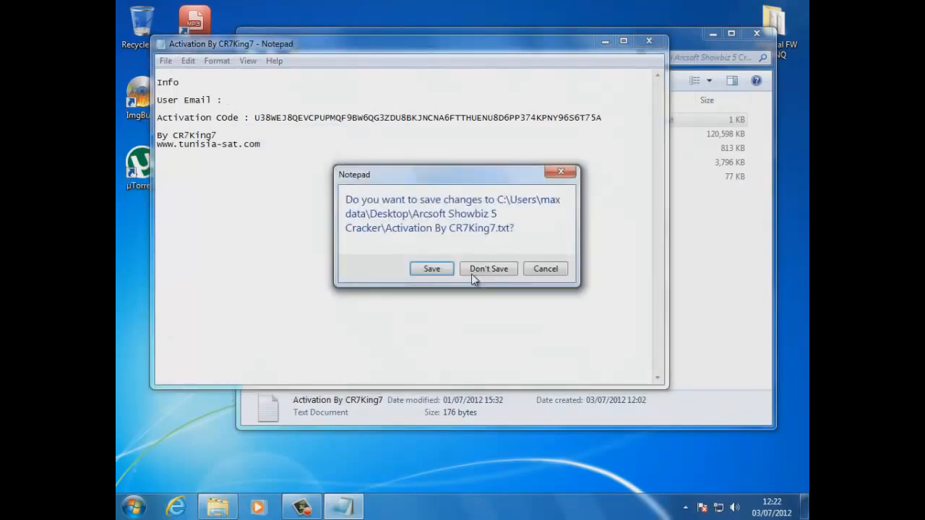
{"action": "left_click", "coordinate": [488, 267]}
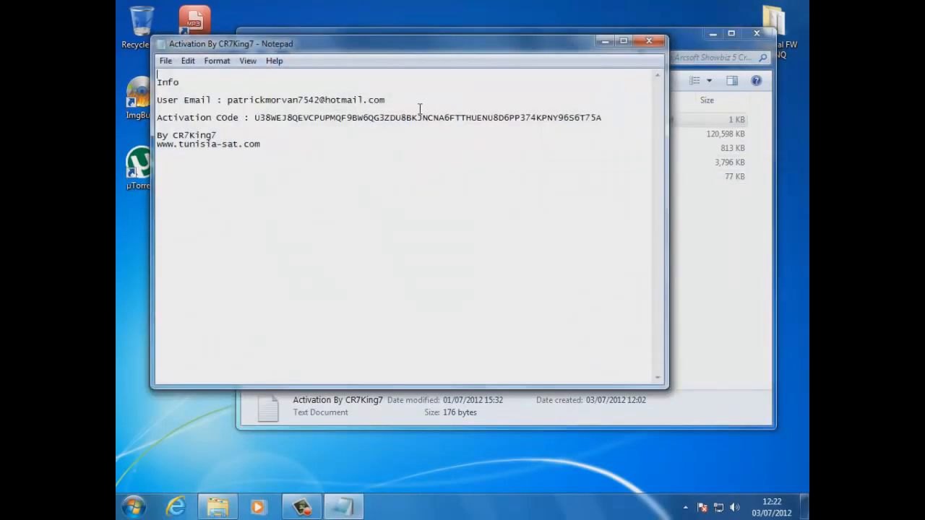
{"action": "double_click", "coordinate": [303, 100]}
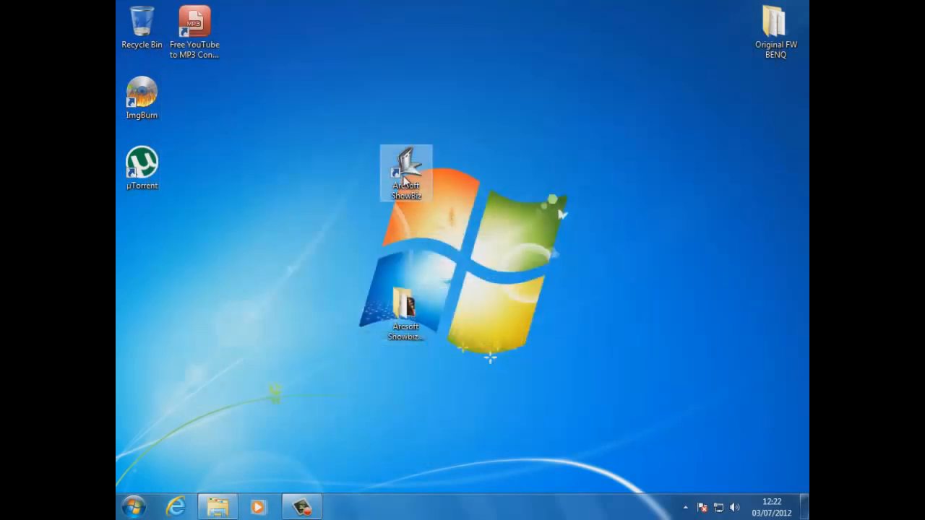
{"action": "double_click", "coordinate": [405, 174]}
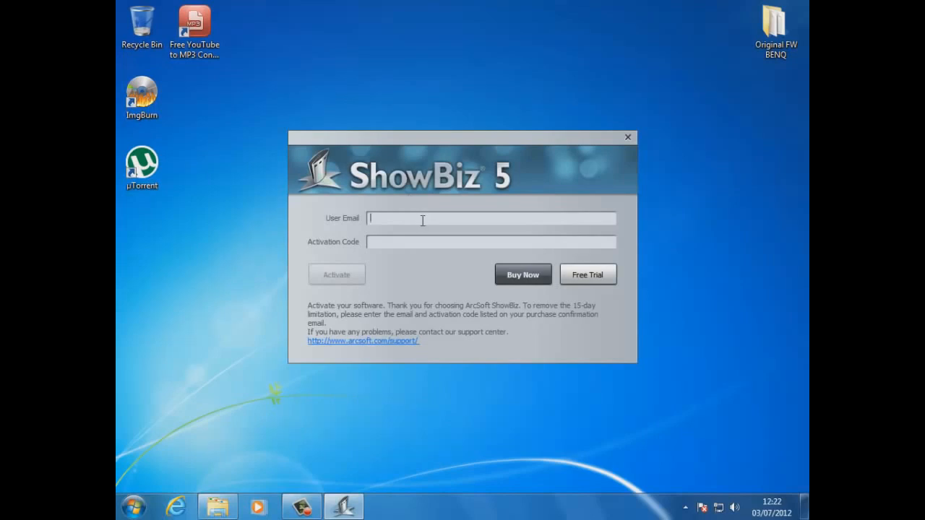
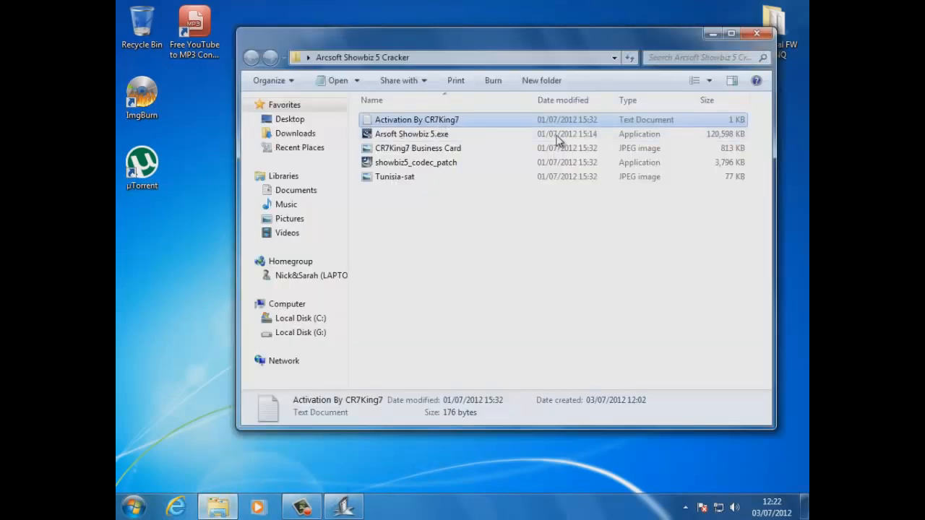
{"action": "double_click", "coordinate": [416, 119]}
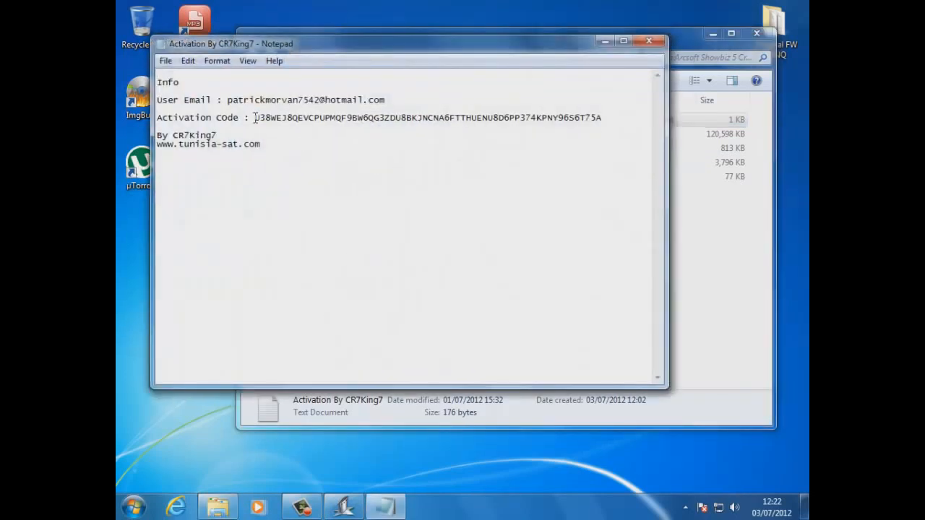
{"action": "left_click_drag", "start_coordinate": [254, 118], "coordinate": [601, 118]}
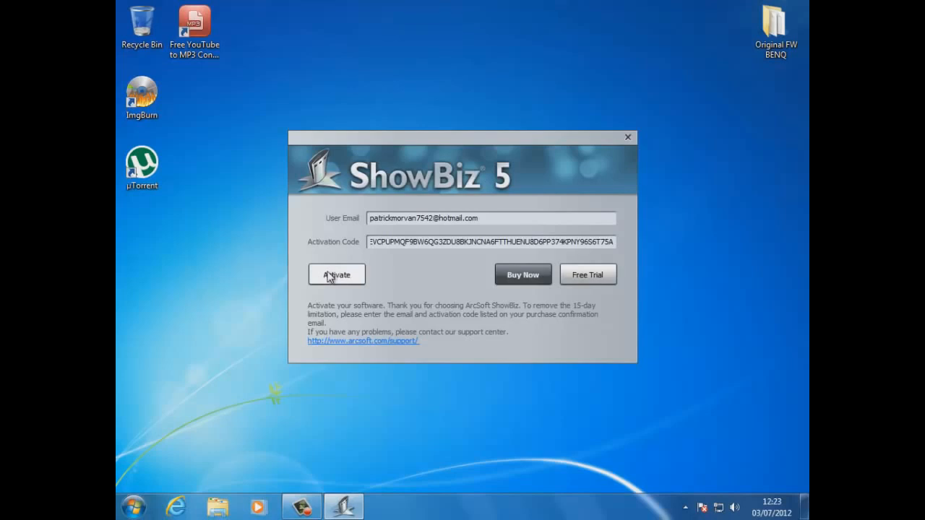
{"action": "left_click", "coordinate": [335, 274]}
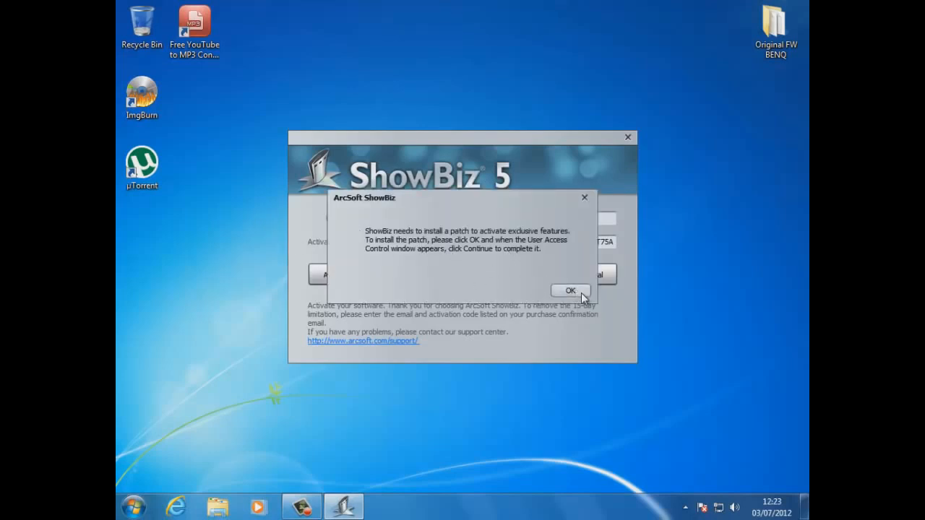
Agree to install the activation patch, close the Computer window, and exit the finished patch installer.
{"action": "left_click", "coordinate": [569, 291]}
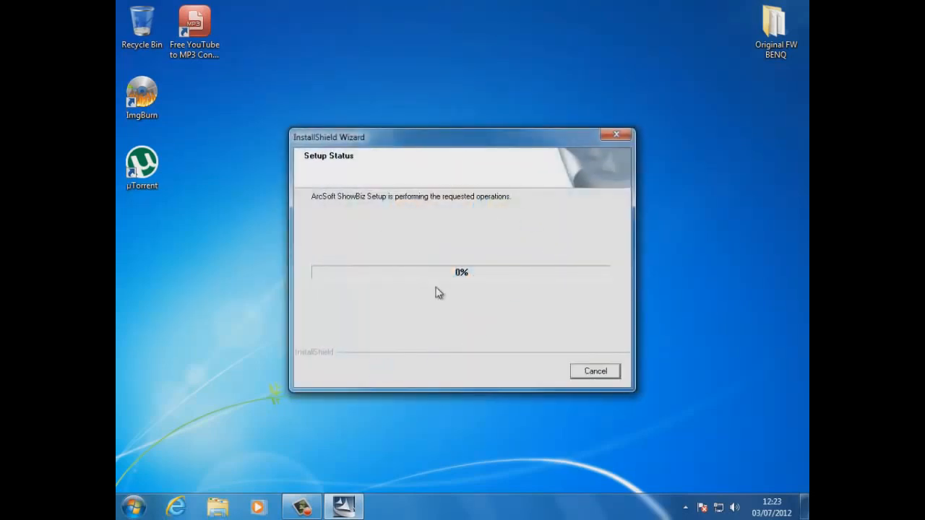
{"action": "mouse_move", "coordinate": [434, 294]}
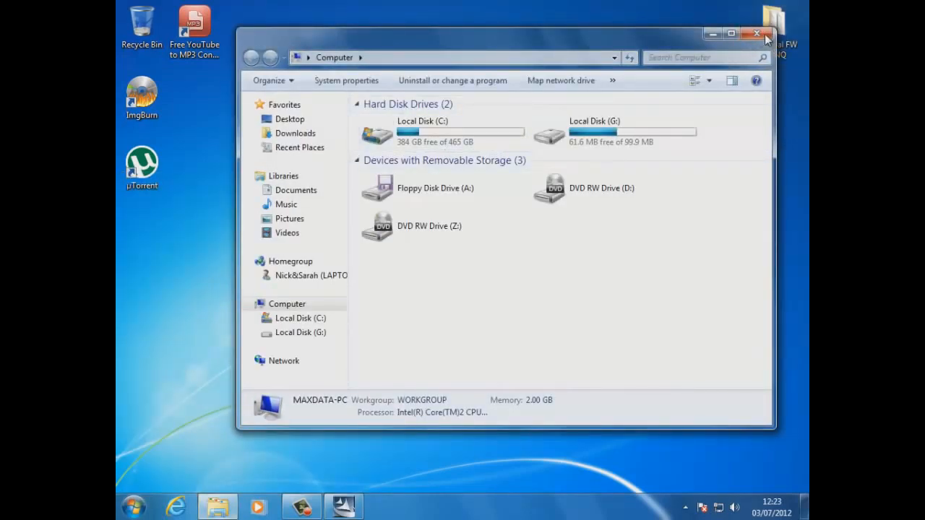
{"action": "left_click", "coordinate": [757, 34]}
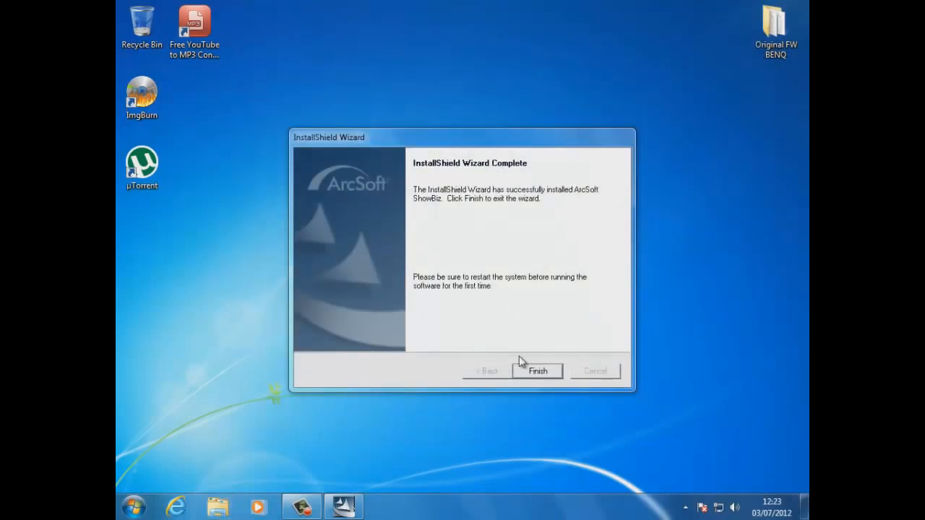
{"action": "left_click", "coordinate": [537, 370]}
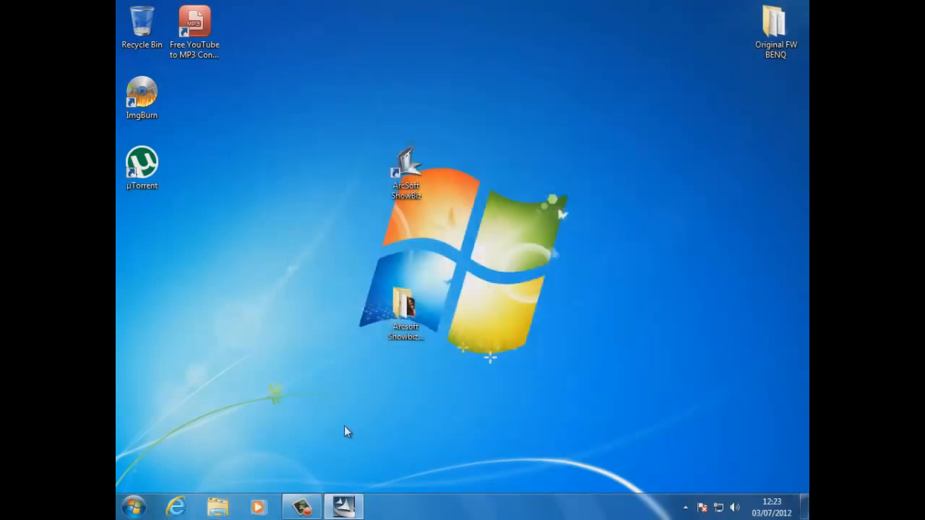
Launch ArcSoft ShowBiz 5 from the desktop so its main editing workspace appears.
{"action": "left_click", "coordinate": [404, 174]}
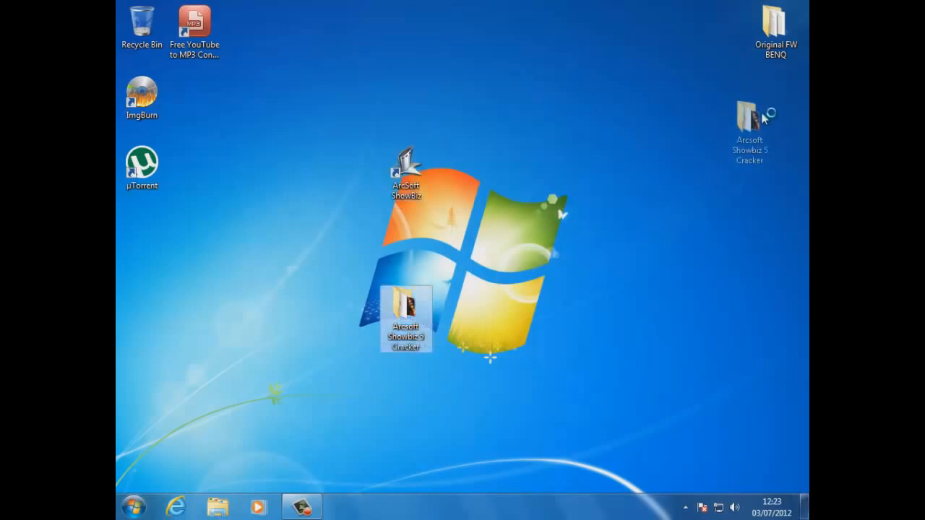
{"action": "double_click", "coordinate": [405, 174]}
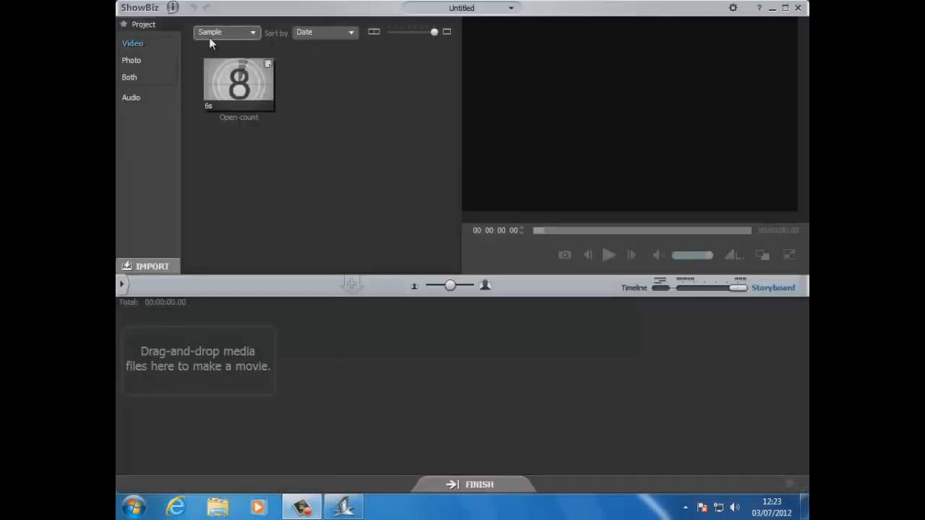
In Preference, browse Share Online and General, enable SeeHD video quality improvement and confirm with OK.
{"action": "left_click", "coordinate": [732, 9]}
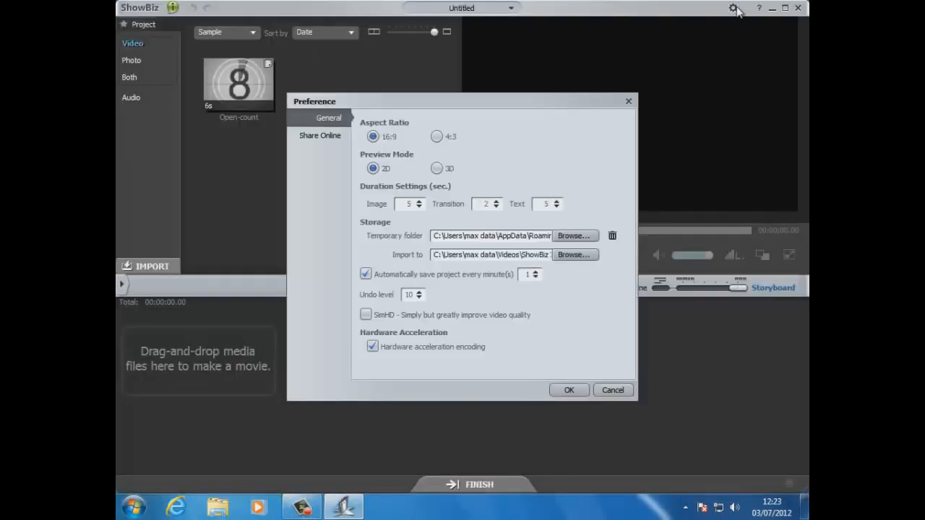
{"action": "left_click", "coordinate": [321, 136]}
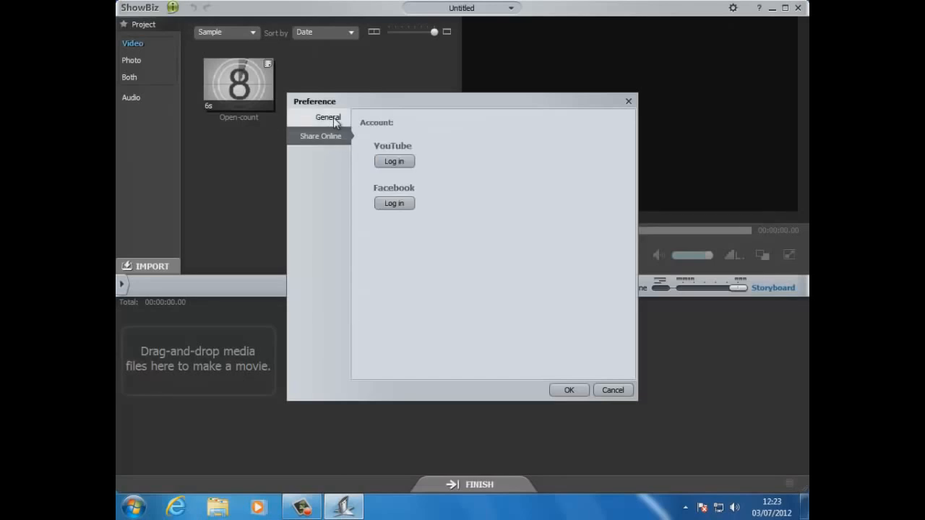
{"action": "left_click", "coordinate": [328, 119]}
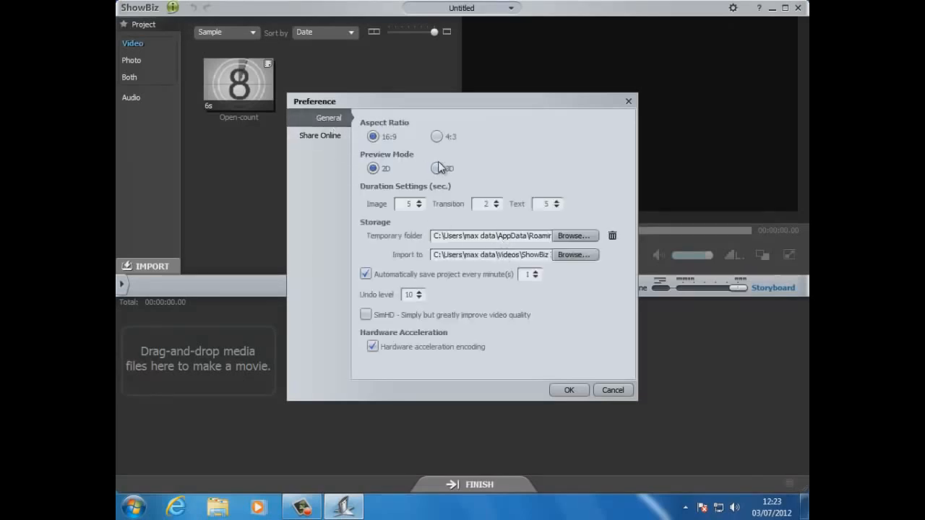
{"action": "mouse_move", "coordinate": [403, 218]}
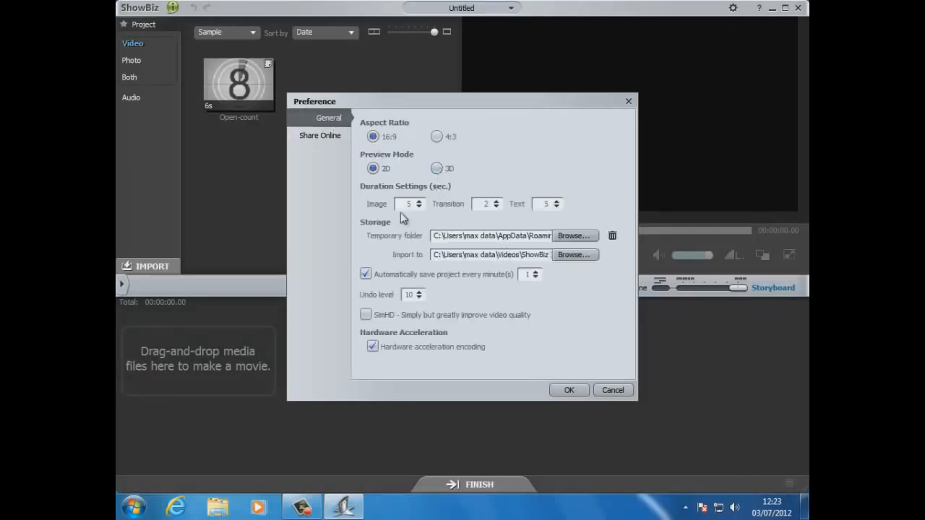
{"action": "mouse_move", "coordinate": [455, 345]}
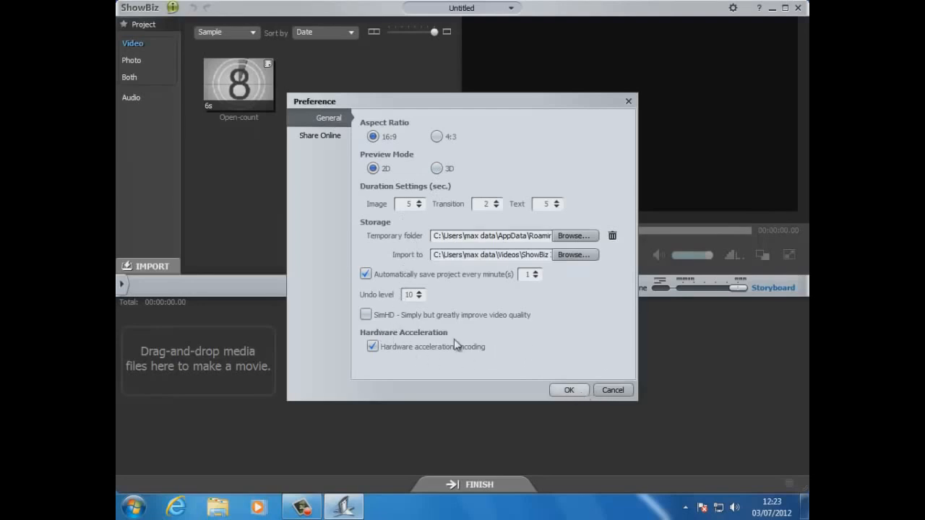
{"action": "left_click", "coordinate": [366, 315]}
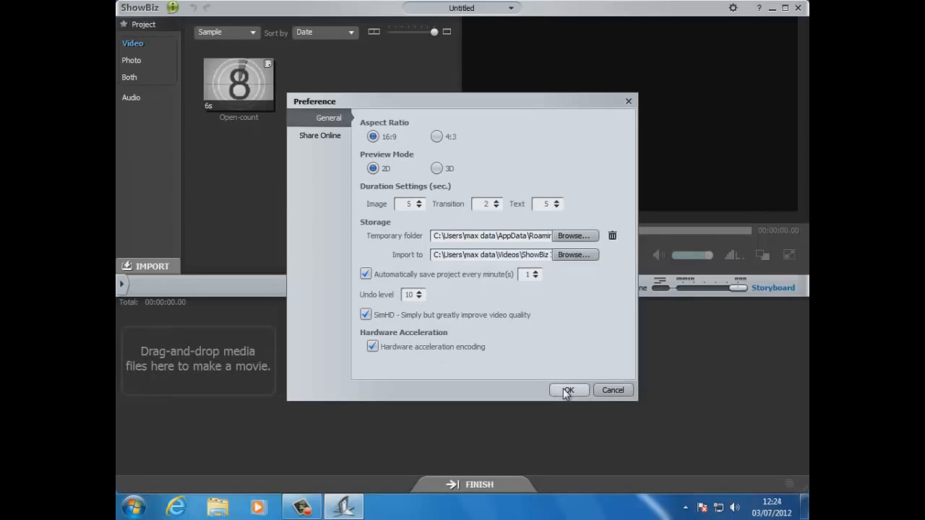
{"action": "left_click", "coordinate": [567, 391]}
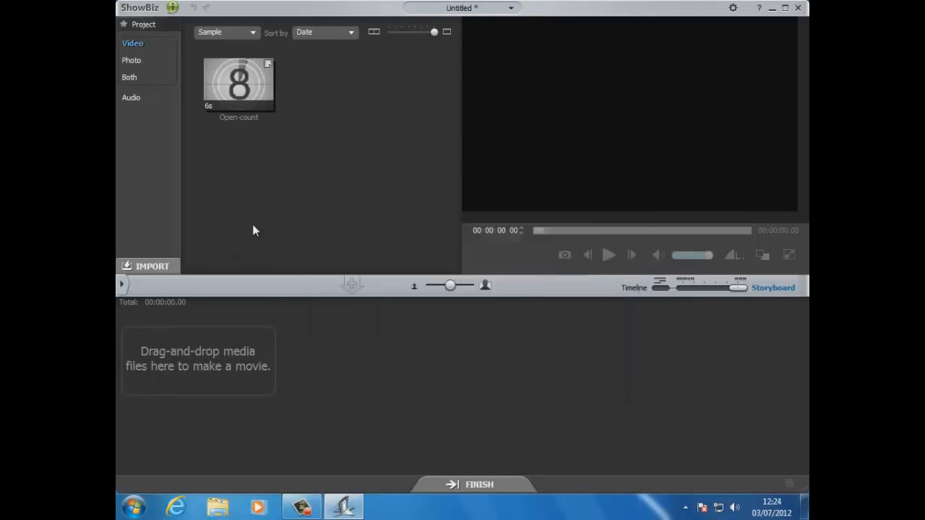
{"action": "mouse_move", "coordinate": [520, 224]}
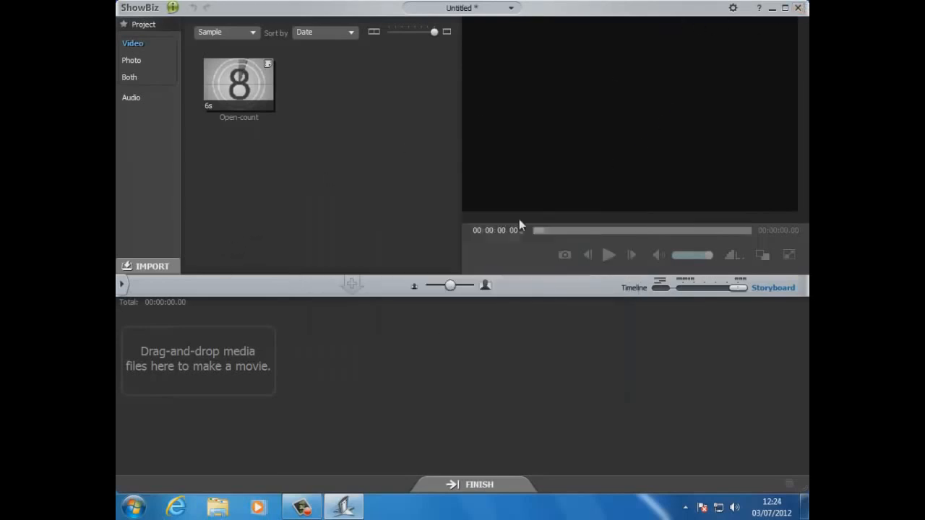